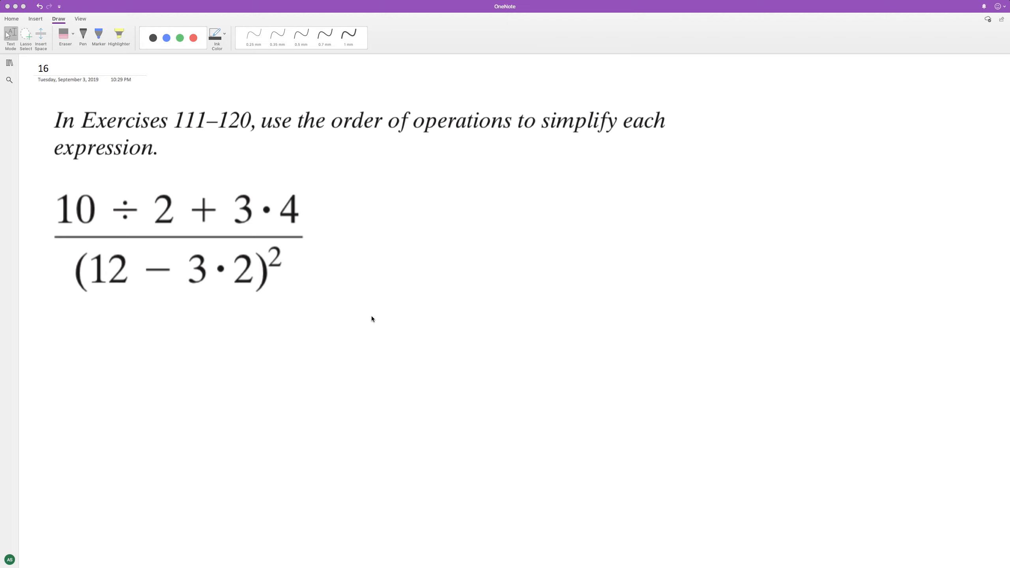
mouse_move(192, 239)
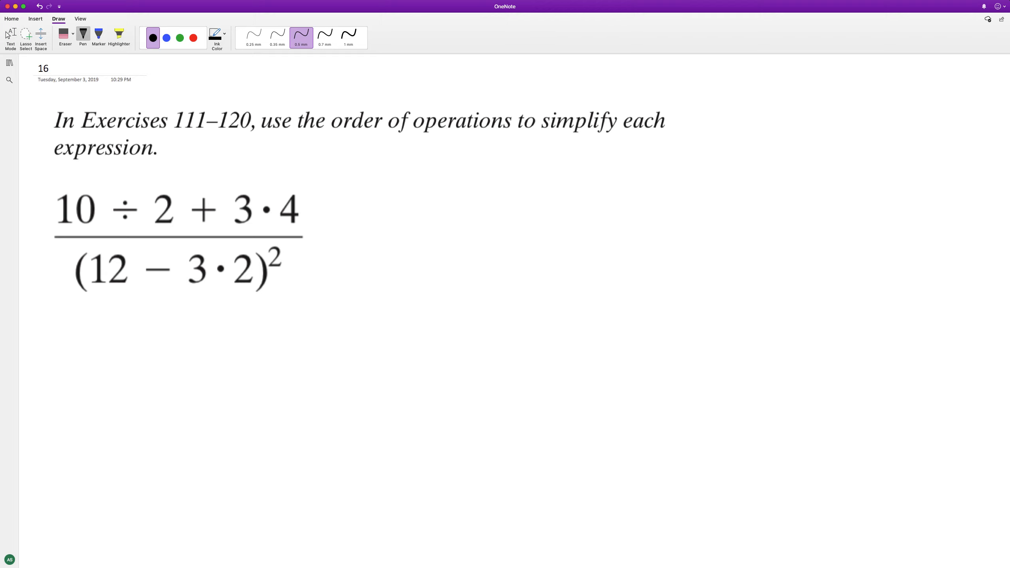
Draw parentheses around the numerator 10 ÷ 2 + 3·4 and write "5 +" beneath the fraction.
left_click_drag(48, 183, 40, 235)
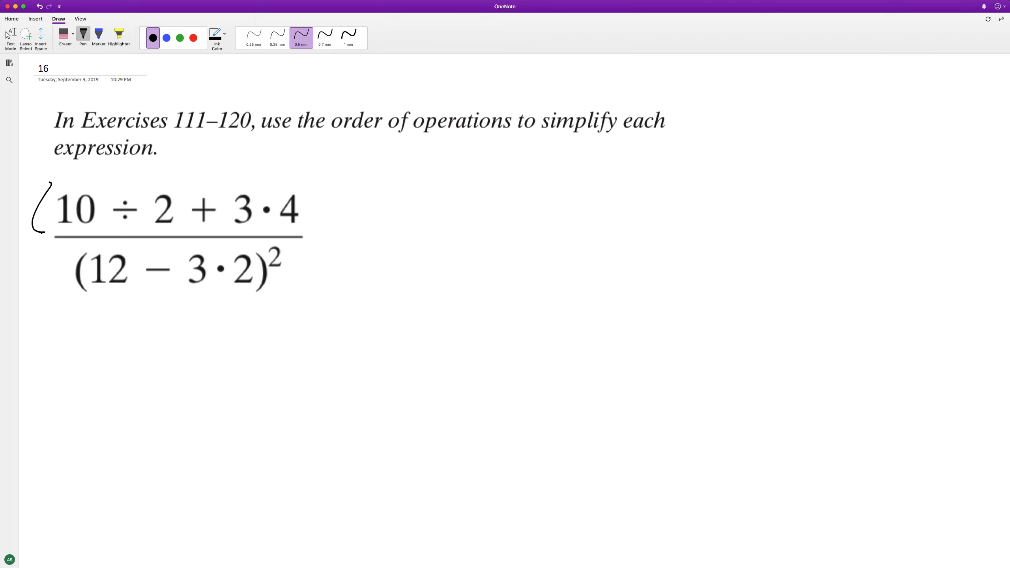
left_click_drag(313, 180, 313, 232)
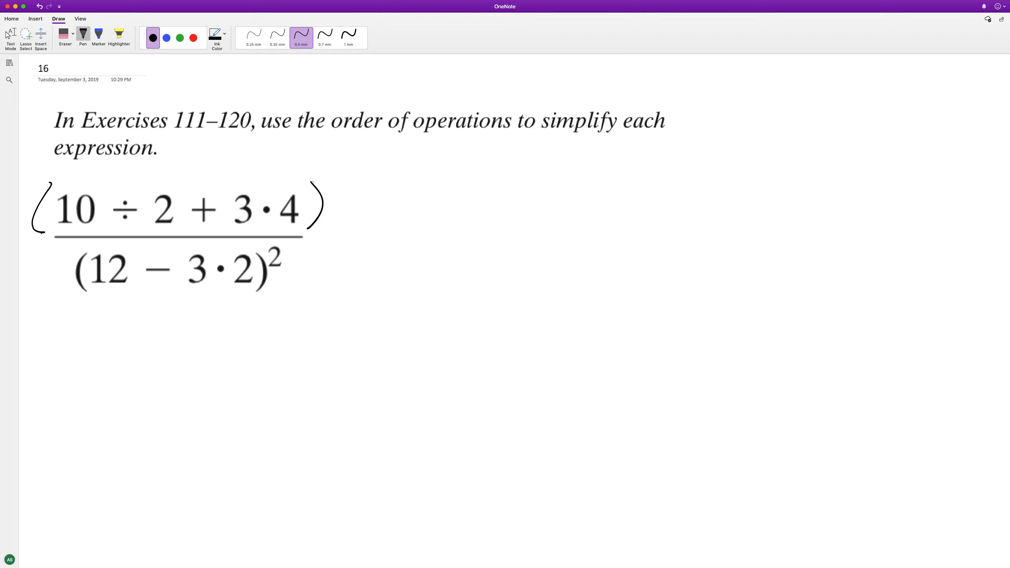
left_click_drag(84, 329, 171, 374)
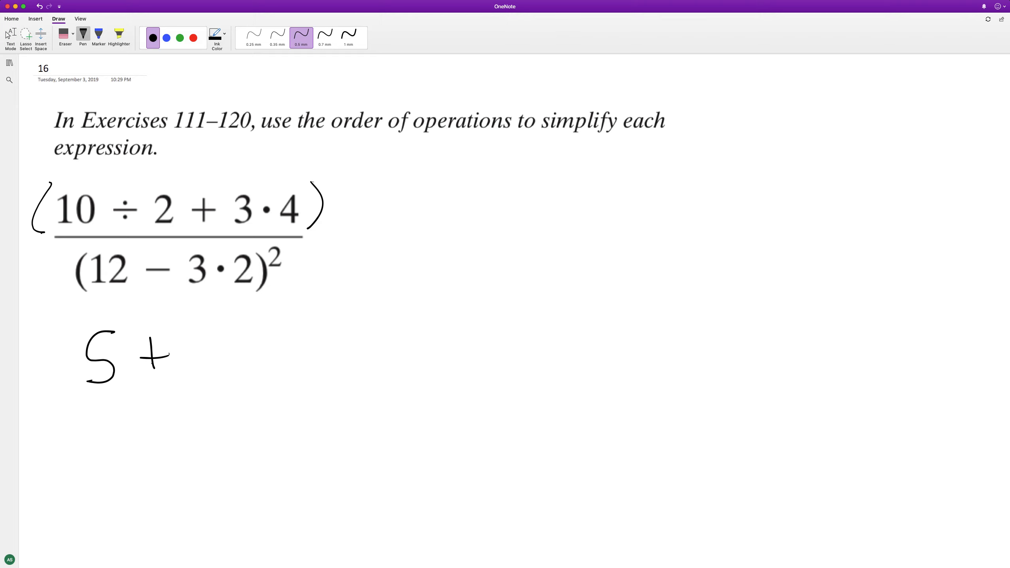
Write "12" after 5 +, draw a fraction bar beneath, and begin the denominator with "(6".
left_click_drag(186, 335, 296, 406)
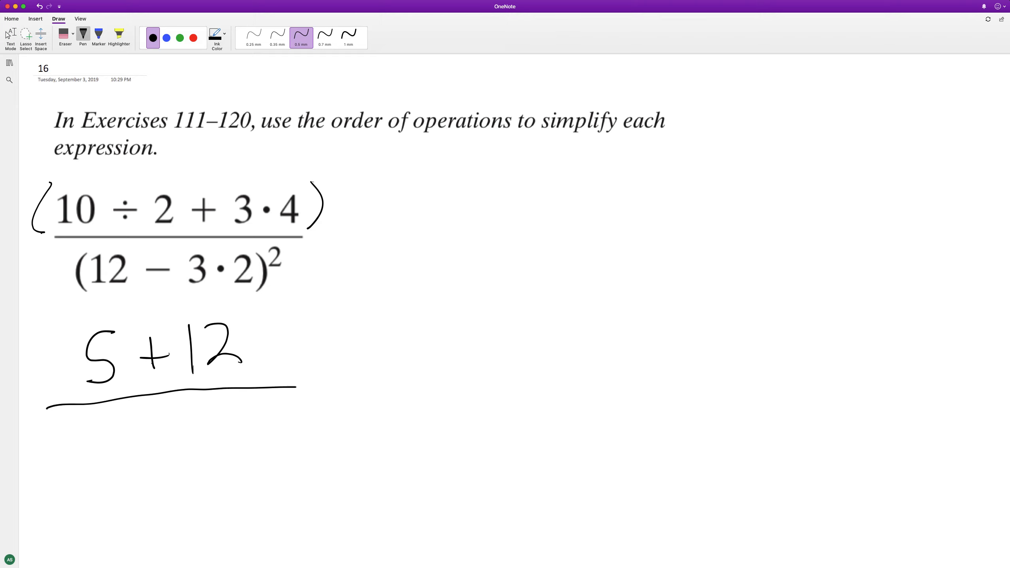
left_click_drag(293, 388, 316, 387)
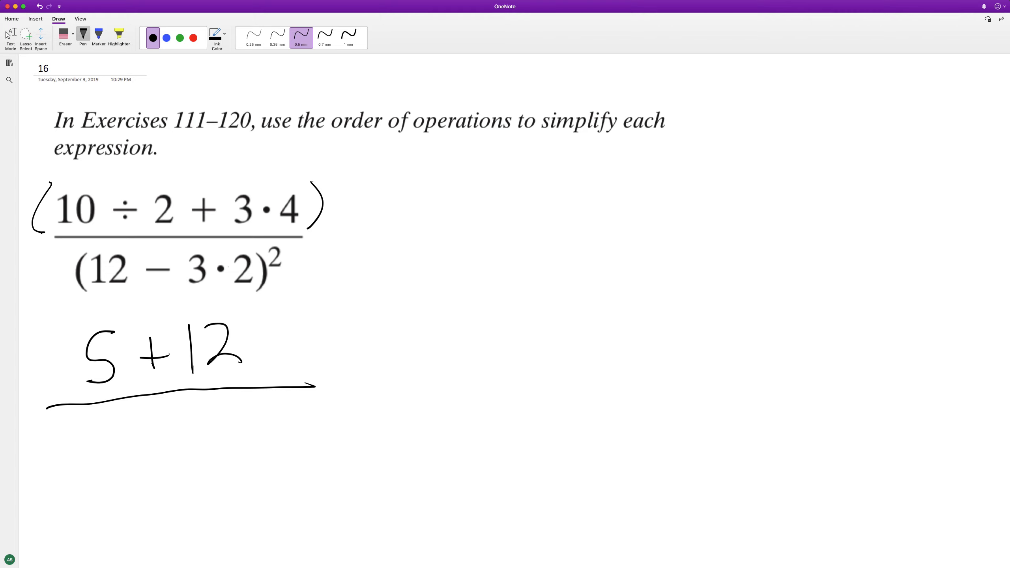
left_click_drag(129, 412, 181, 483)
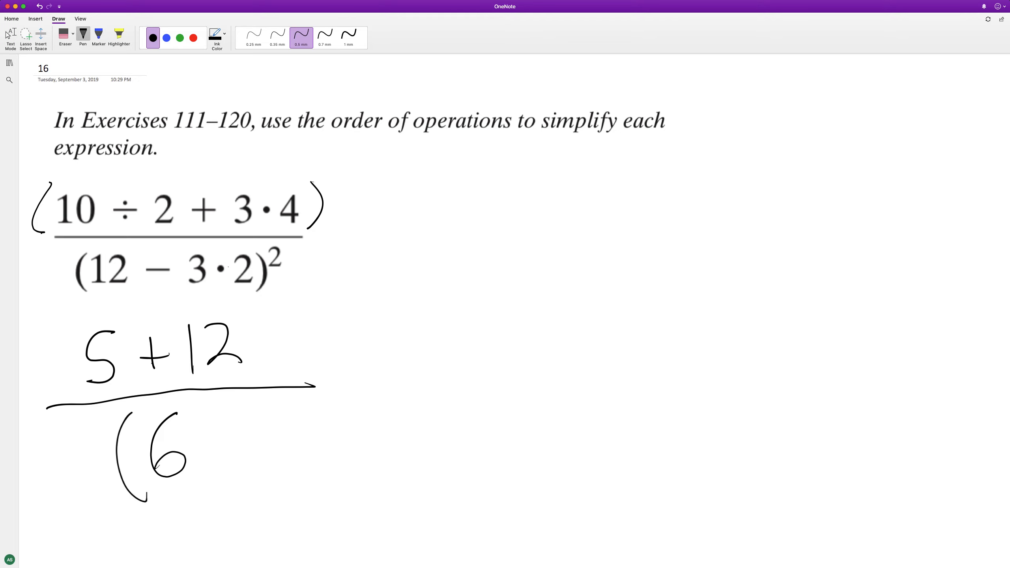